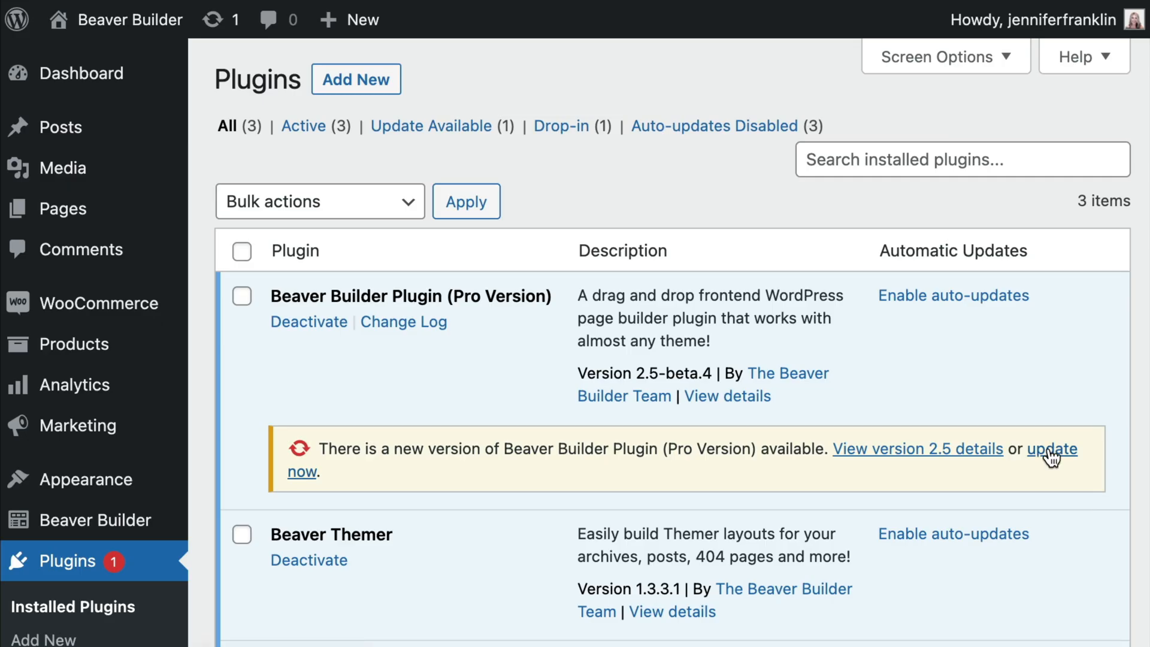
View the Beaver Builder 2.5 changelog and open its Outline Panel video.
{"action": "left_click", "coordinate": [918, 448]}
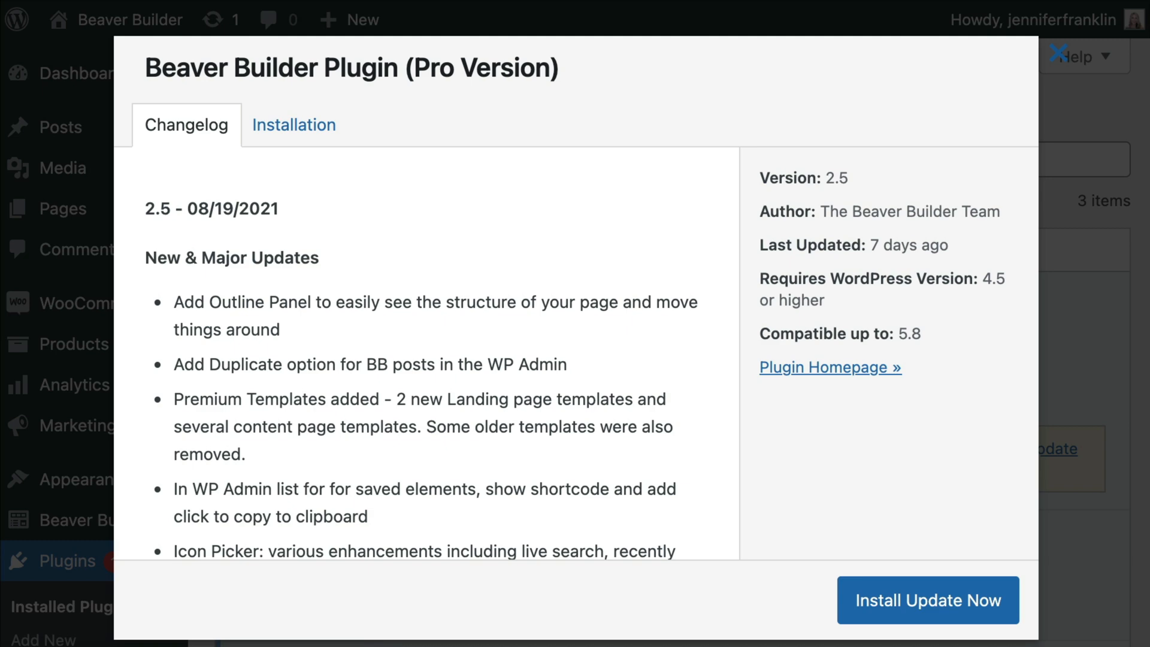
{"action": "left_click", "coordinate": [926, 600]}
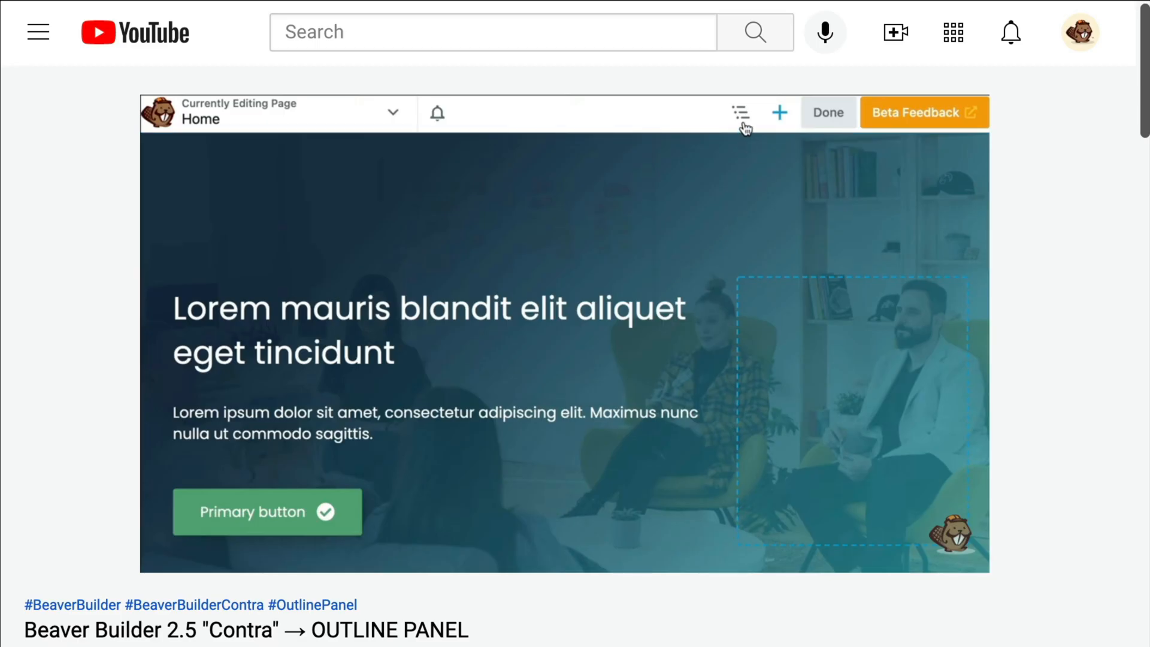
Play the 'Beaver Builder 2.5 Contra → OUTLINE PANEL' video.
{"action": "left_click", "coordinate": [739, 112]}
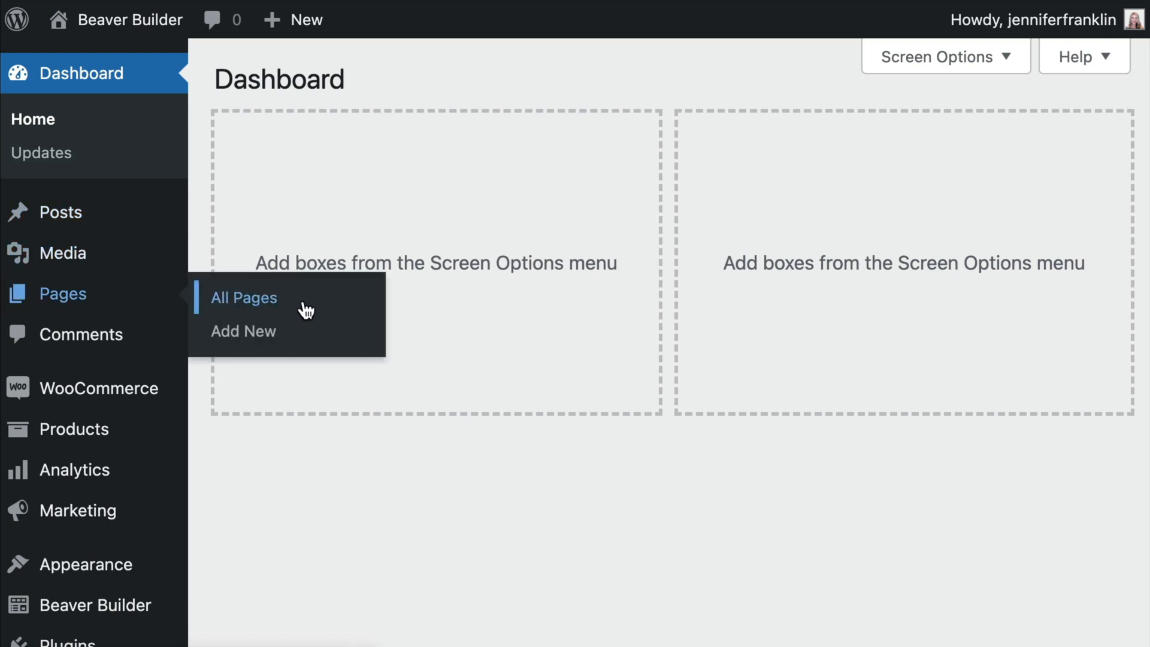
Duplicate the Home front page from All Pages, creating 'Copy of Home'.
{"action": "left_click", "coordinate": [242, 297]}
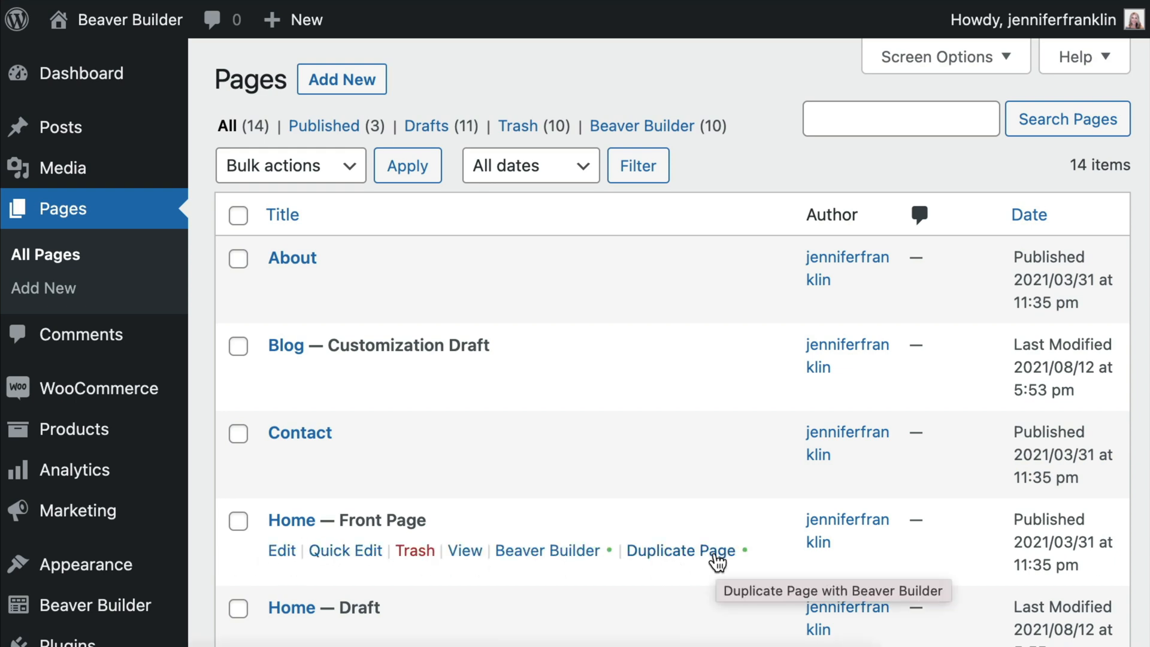
{"action": "left_click", "coordinate": [680, 551]}
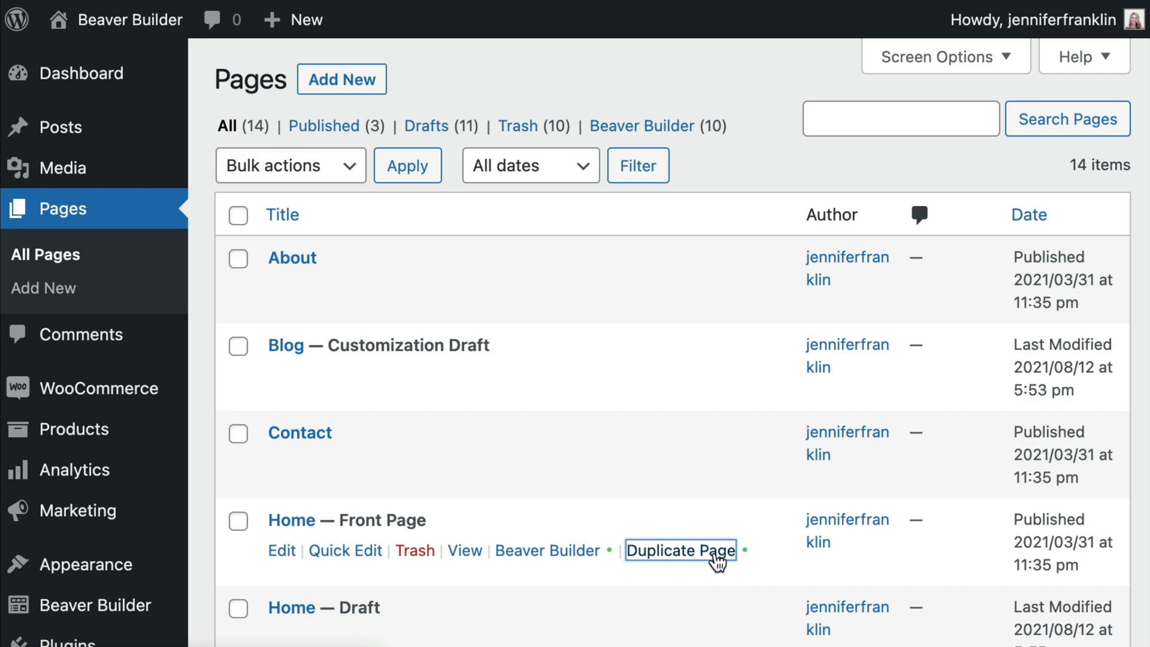
{"action": "left_click", "coordinate": [680, 551]}
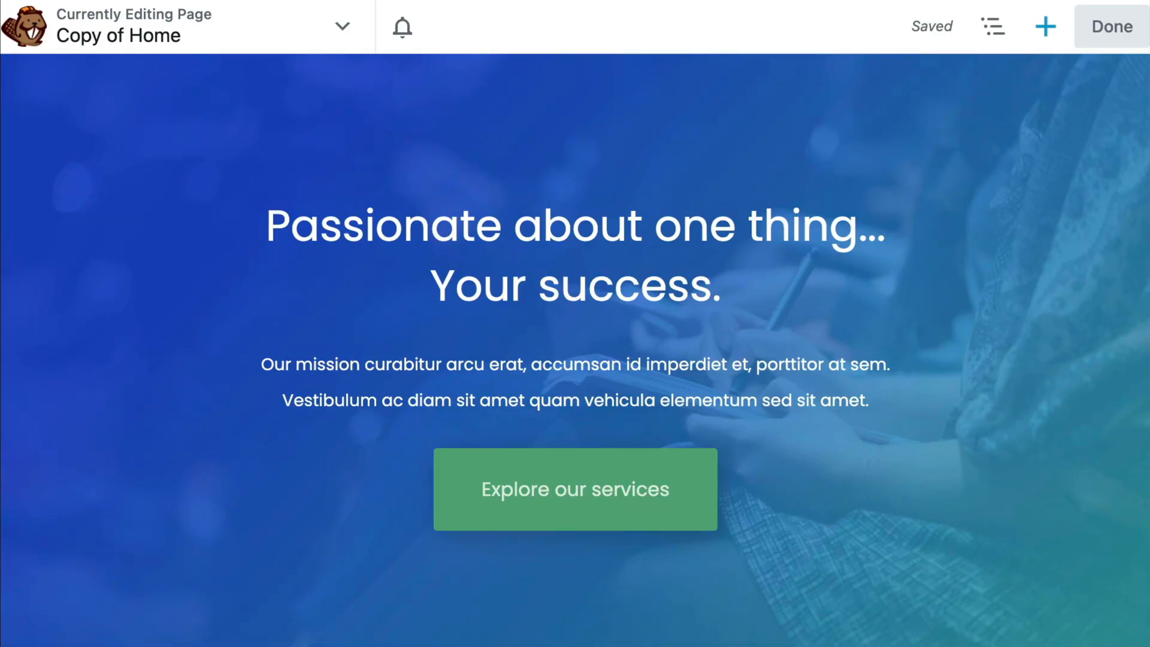
Scroll through the Copy of Home layout and exit the builder with Done.
{"action": "left_click", "coordinate": [575, 490]}
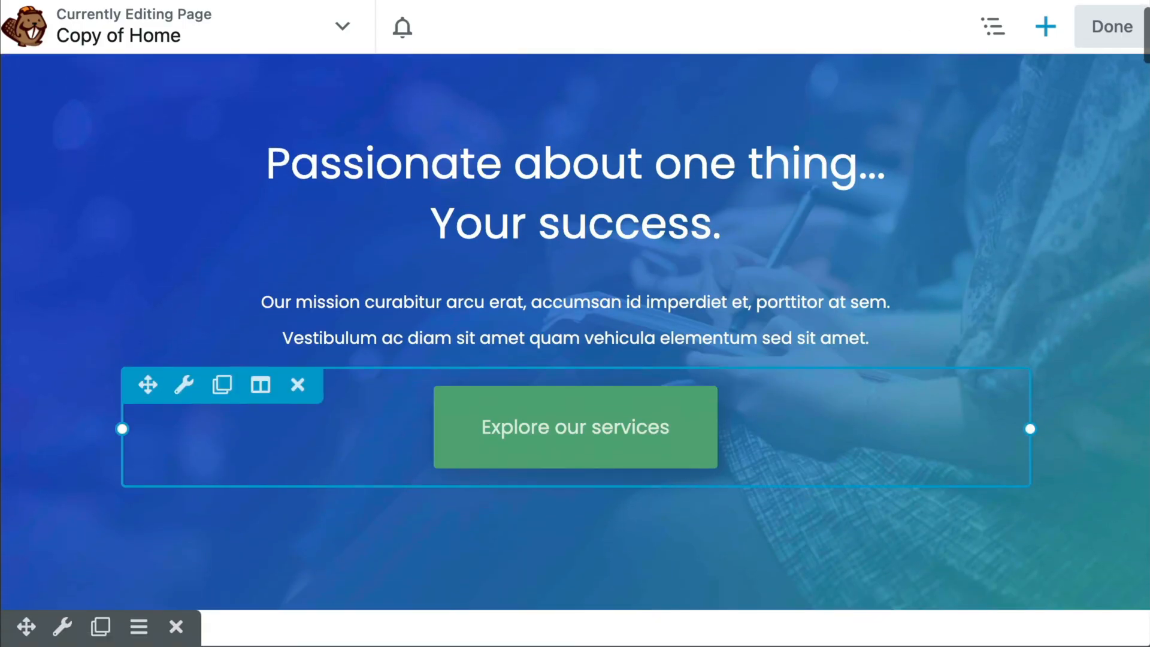
{"action": "scroll", "scroll_direction": "down", "scroll_amount": 3}
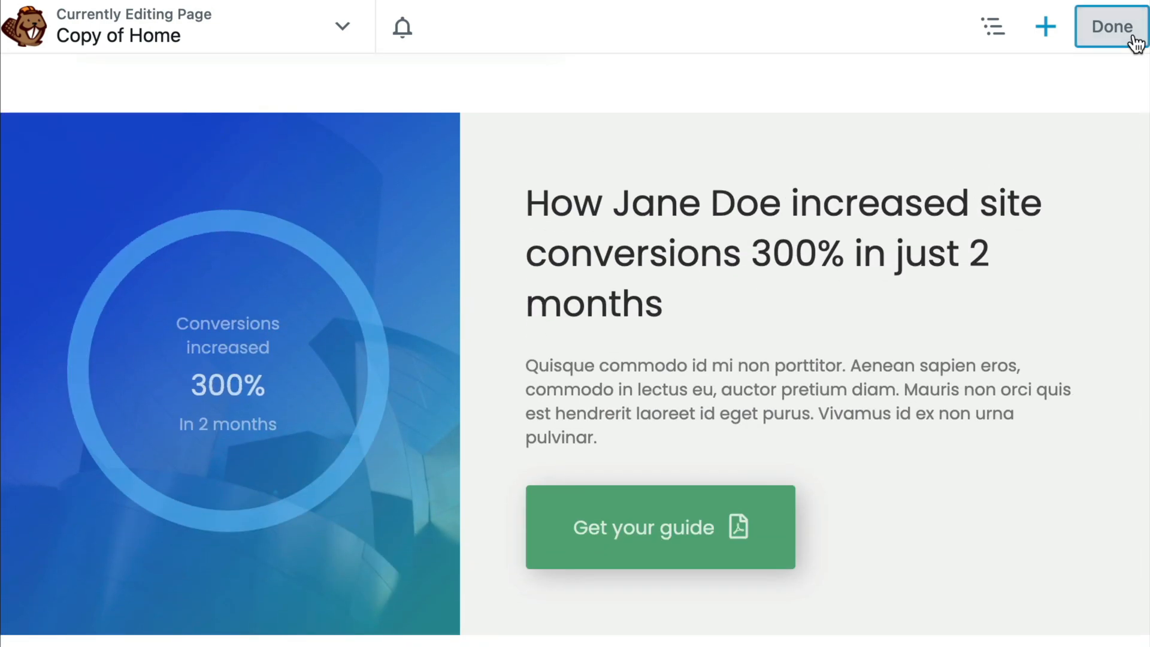
{"action": "left_click", "coordinate": [1111, 26]}
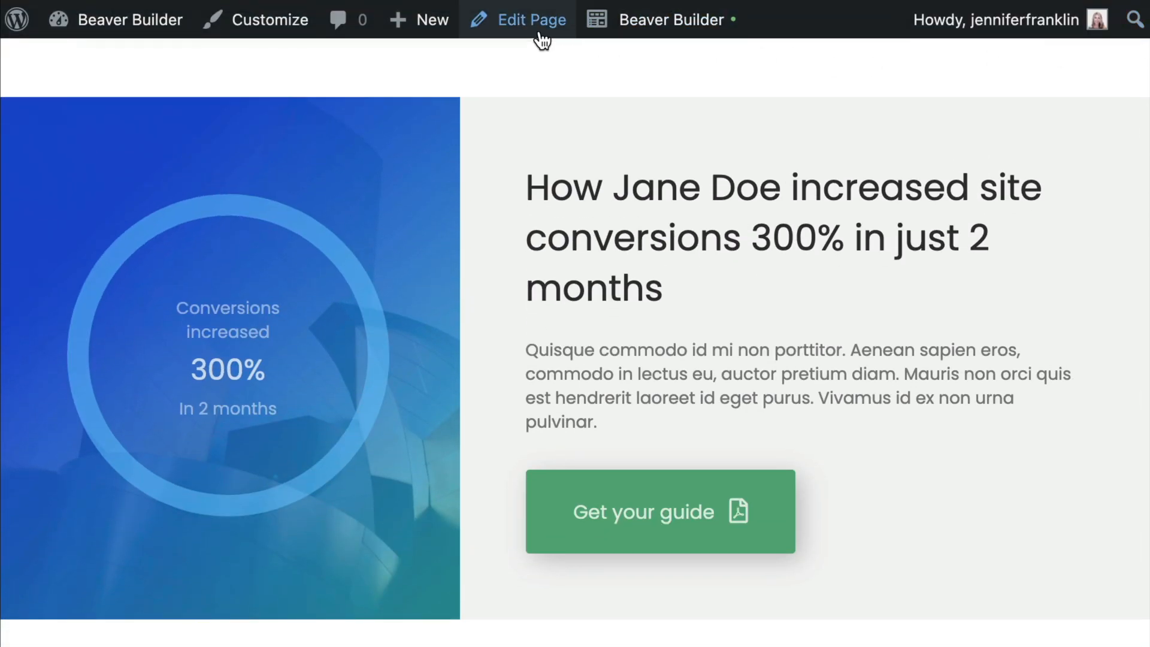
Retitle the copied page 'NEW Home' and edit its permalink slug.
{"action": "left_click", "coordinate": [528, 20]}
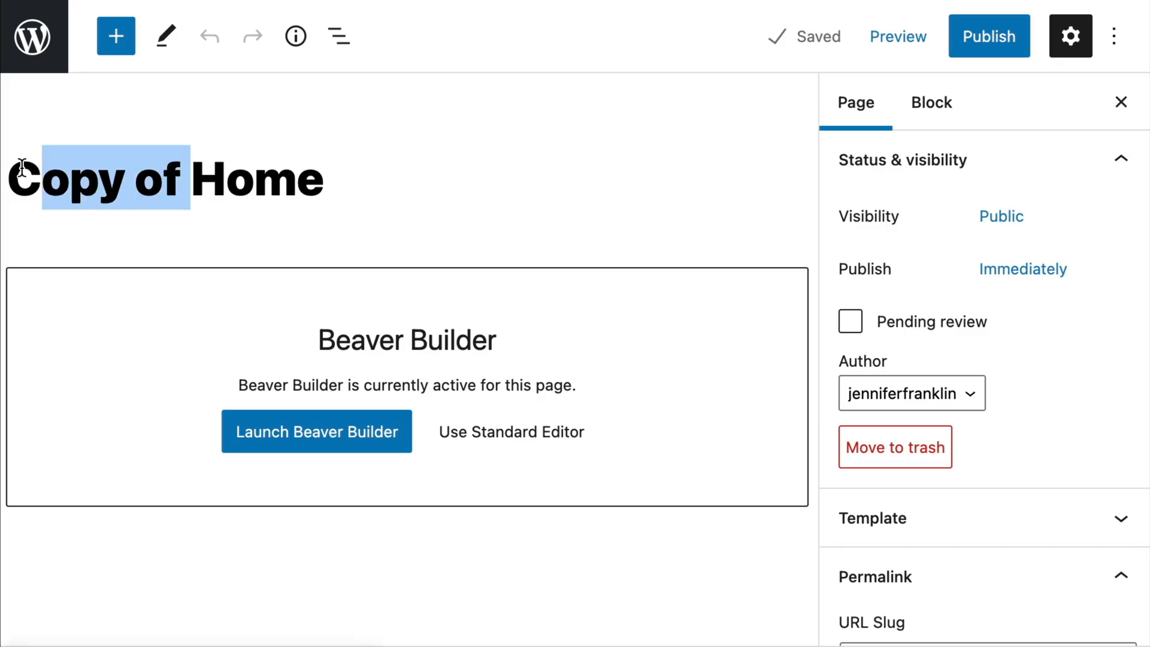
{"action": "type", "text": "NEW Home"}
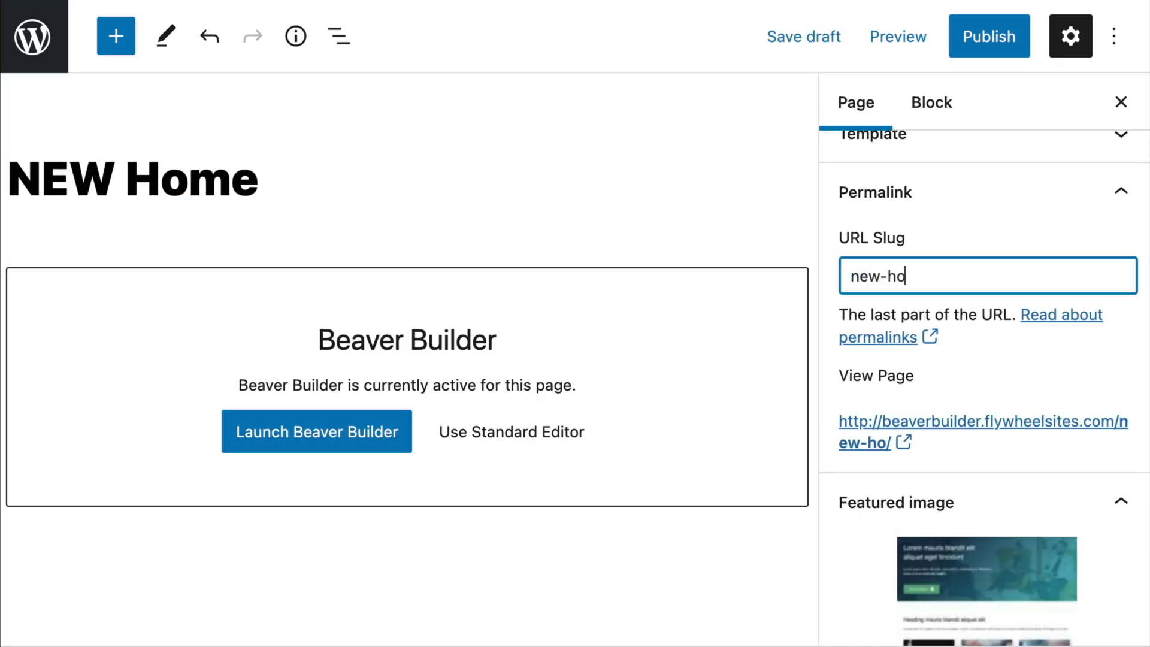
{"action": "left_click", "coordinate": [316, 430]}
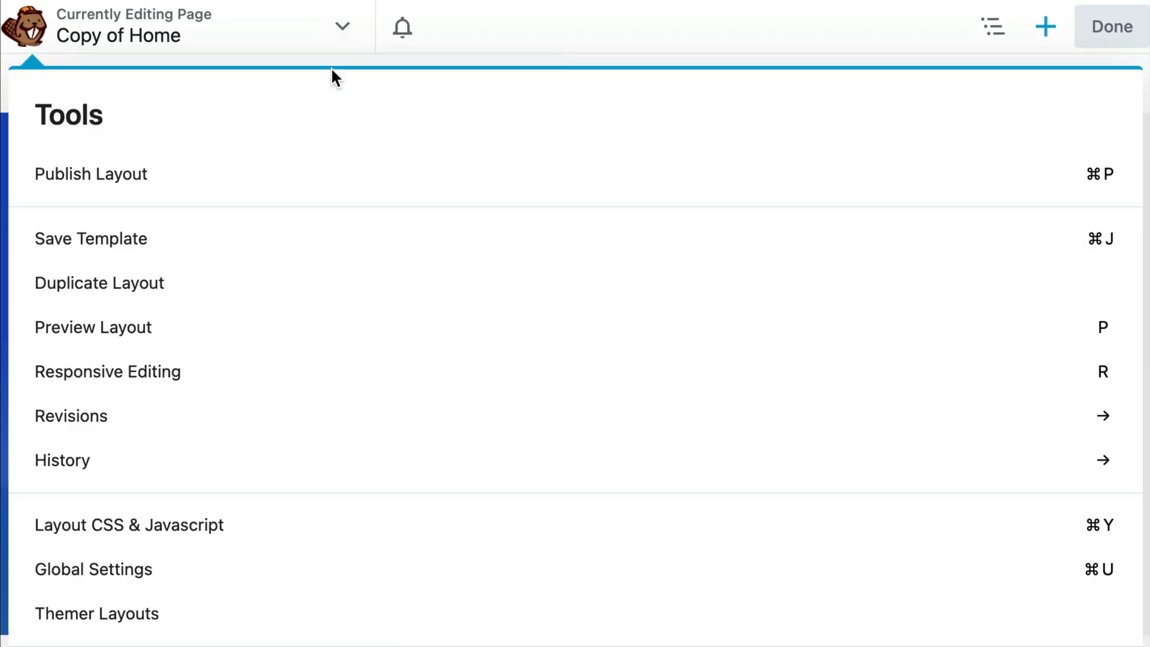
{"action": "mouse_move", "coordinate": [294, 298]}
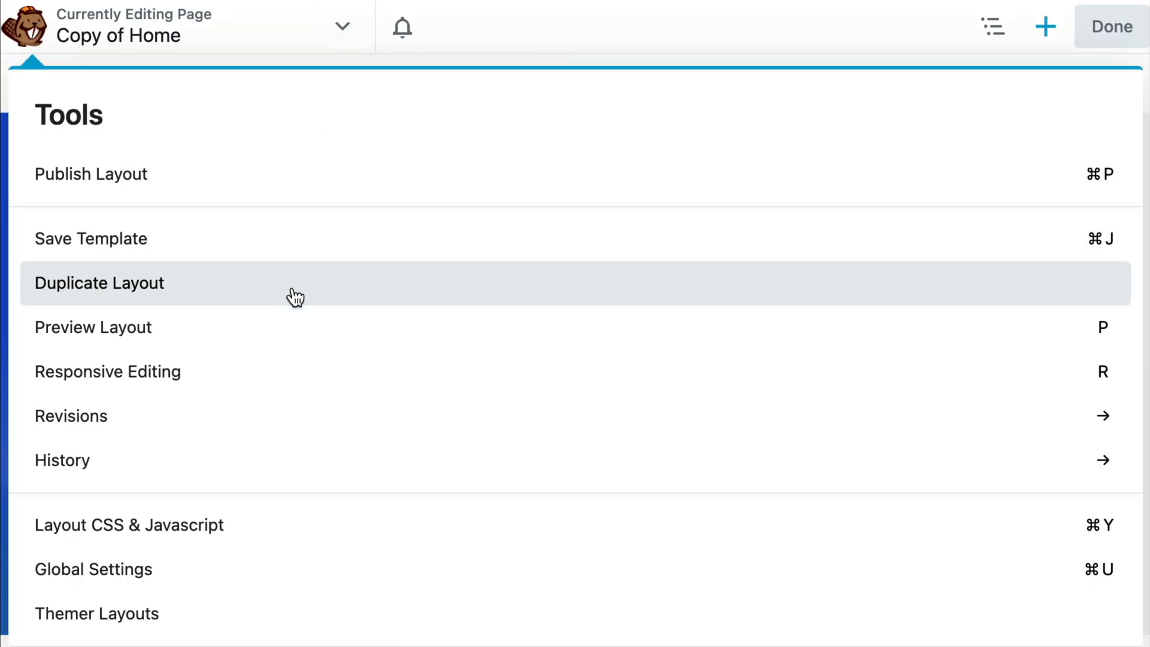